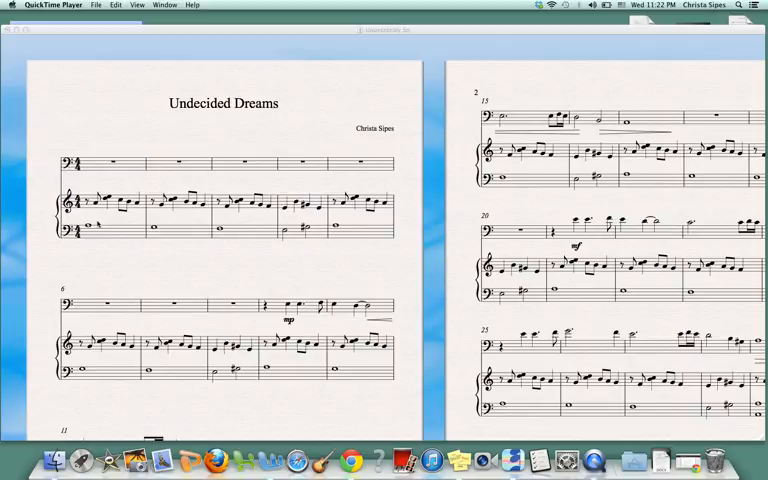
{"action": "mouse_move", "coordinate": [92, 220]}
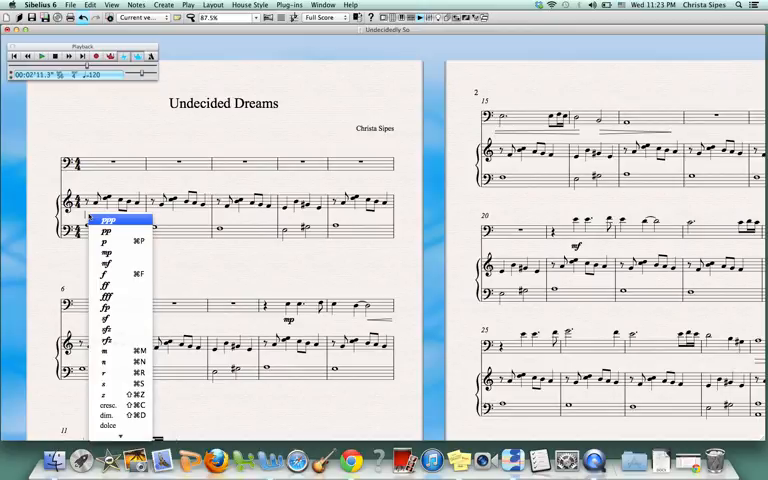
{"action": "mouse_move", "coordinate": [105, 232]}
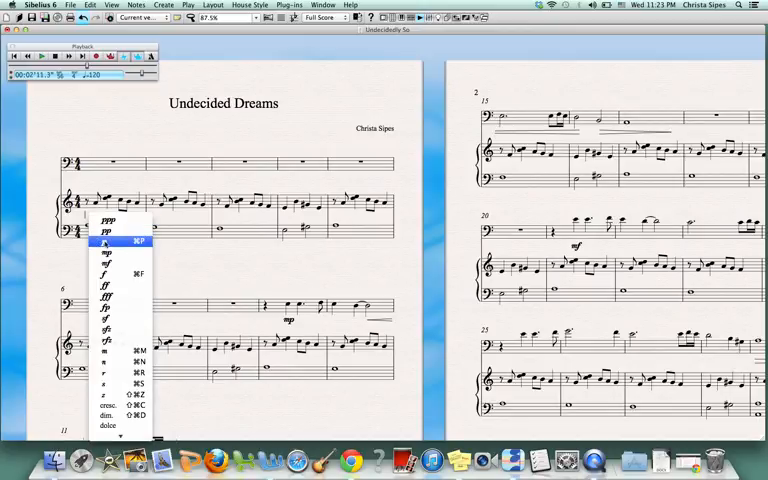
{"action": "mouse_move", "coordinate": [105, 286]}
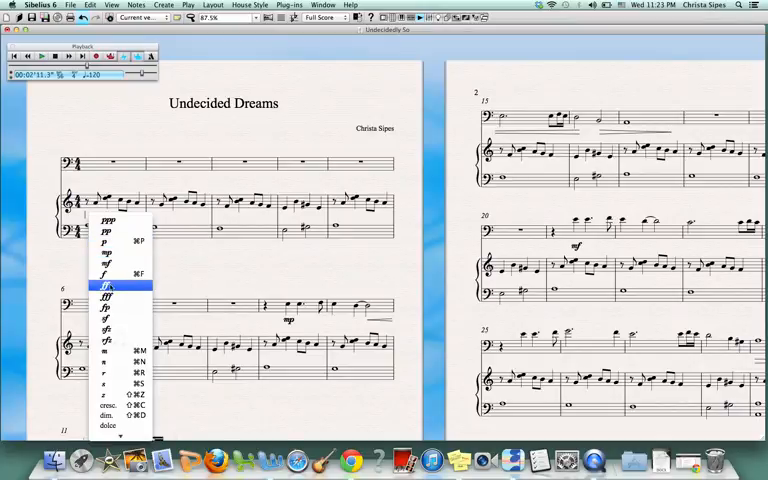
{"action": "mouse_move", "coordinate": [107, 330]}
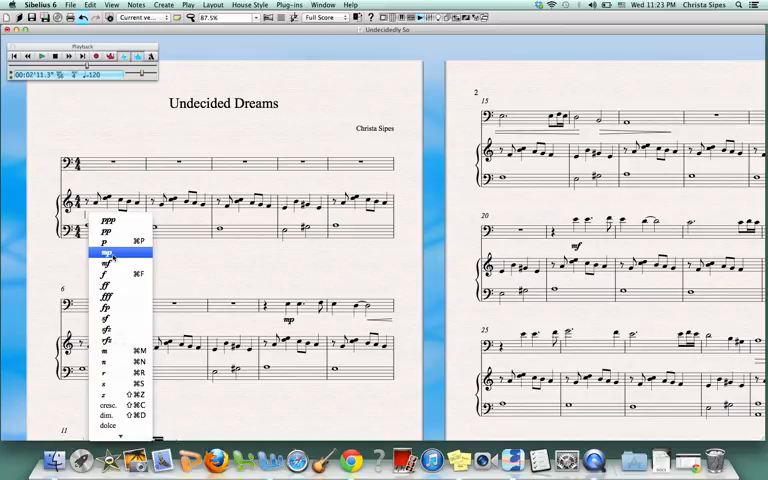
- Place an mp dynamic on the first note of the treble staff
{"action": "left_click", "coordinate": [105, 252]}
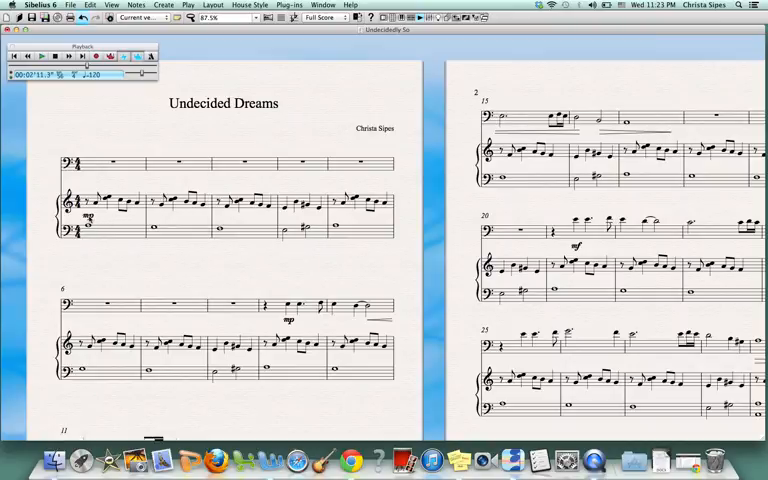
{"action": "left_click", "coordinate": [87, 217]}
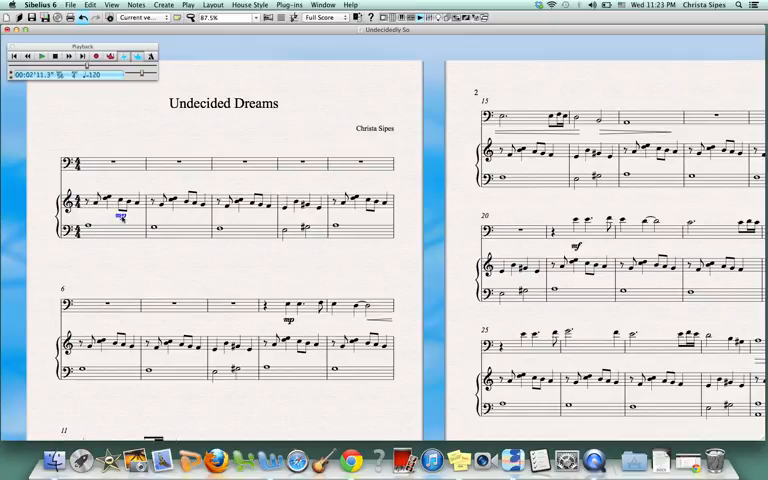
{"action": "left_click", "coordinate": [120, 217]}
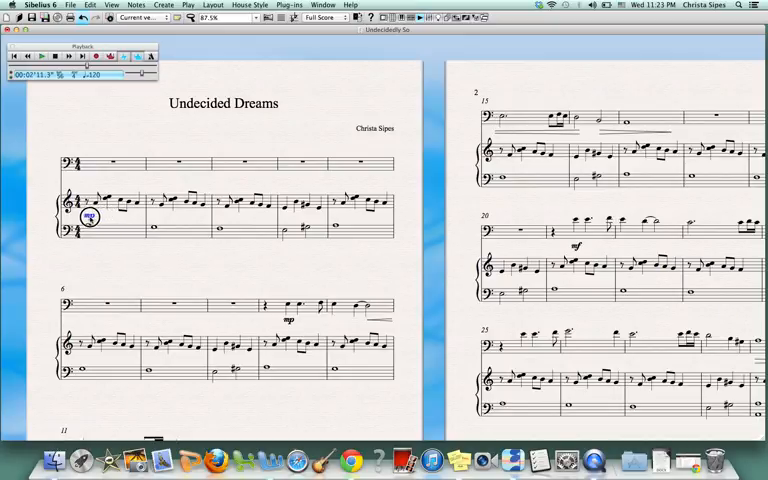
{"action": "left_click", "coordinate": [88, 218]}
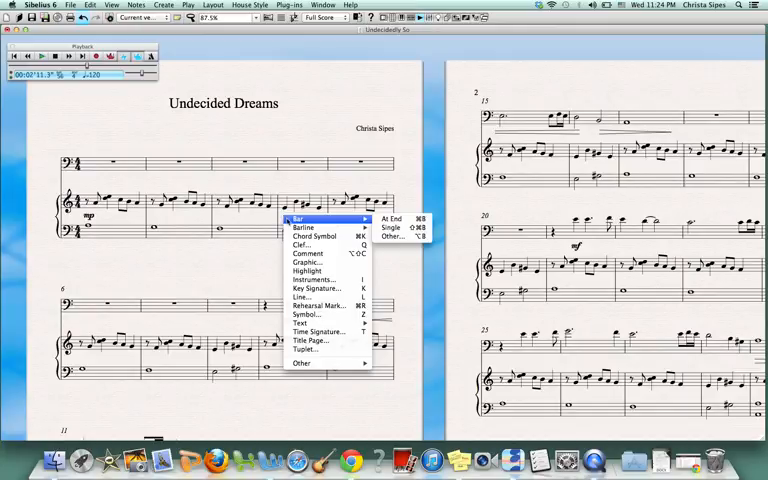
{"action": "mouse_move", "coordinate": [305, 253]}
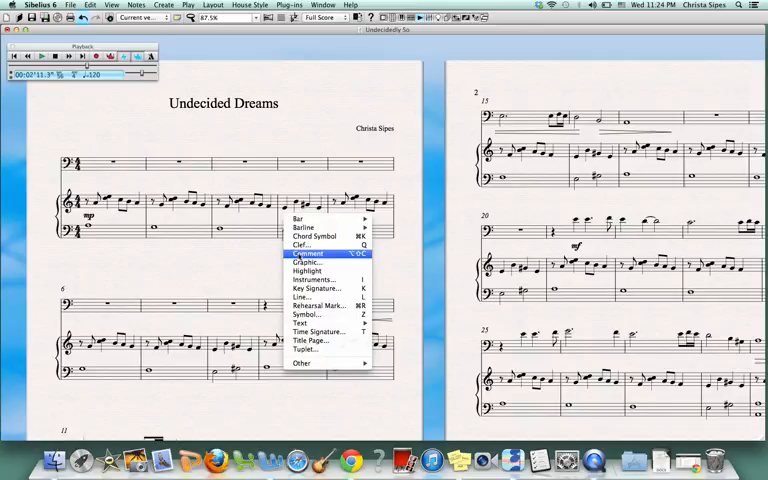
{"action": "mouse_move", "coordinate": [300, 297]}
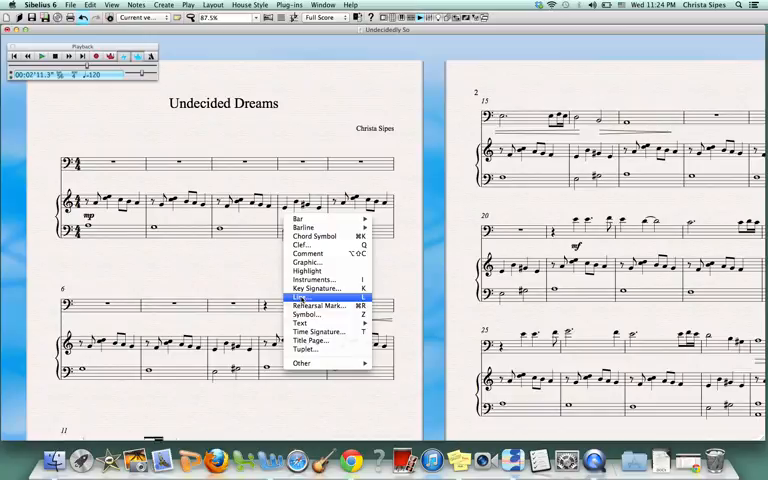
- Pick the Diminuendo hairpin from the Lines dialog's Staff lines and confirm
{"action": "left_click", "coordinate": [299, 297]}
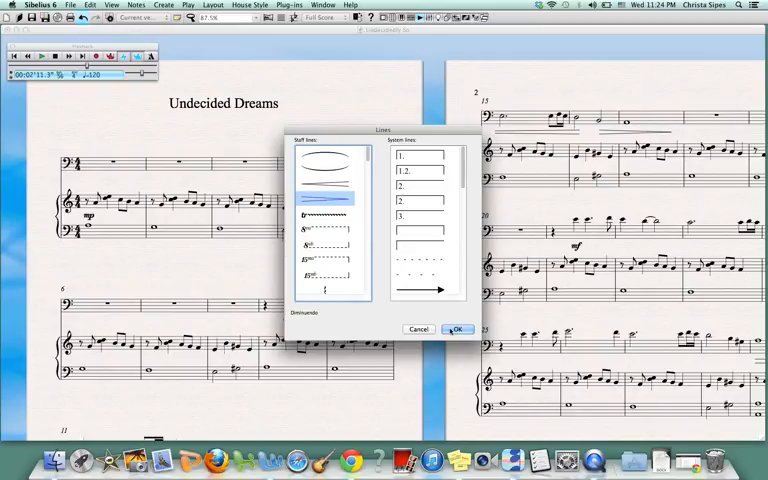
{"action": "left_click", "coordinate": [458, 329]}
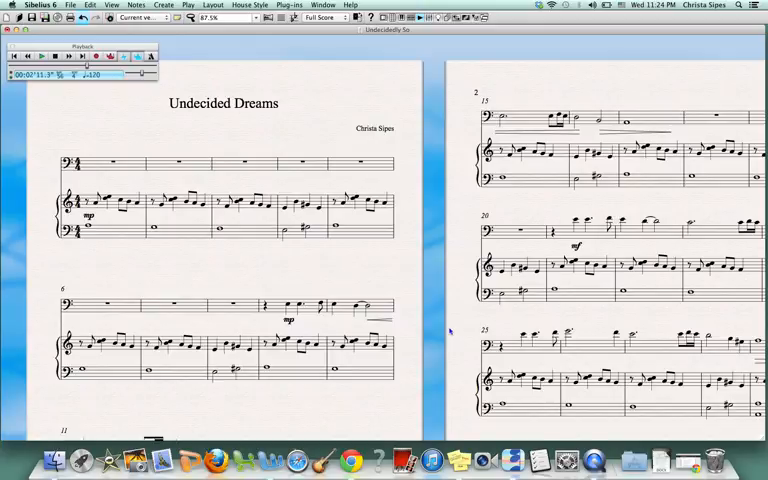
{"action": "mouse_move", "coordinate": [361, 276]}
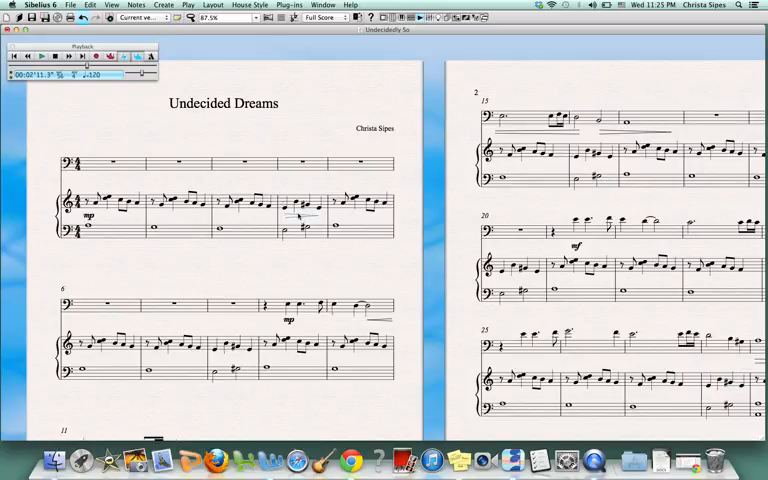
- Drag the bar 4 diminuendo hairpin down beneath the staff
{"action": "left_click", "coordinate": [295, 216]}
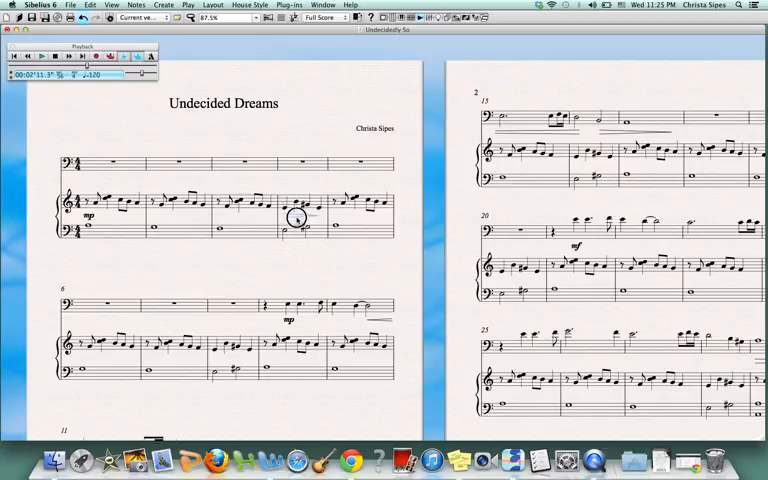
{"action": "mouse_move", "coordinate": [290, 254]}
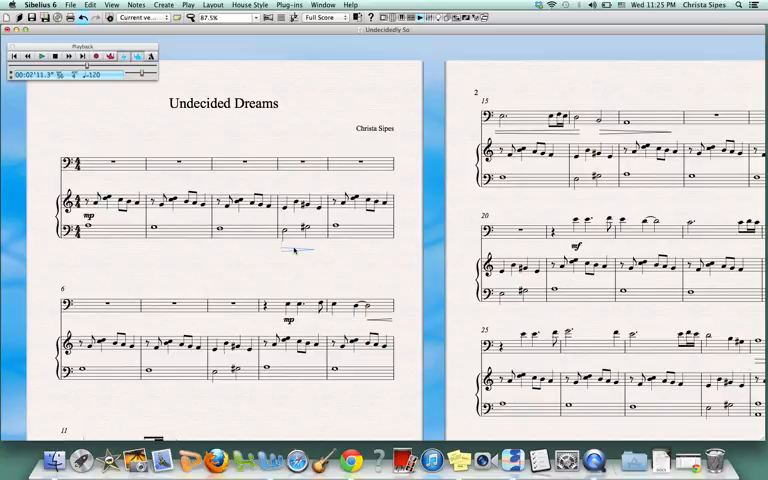
{"action": "left_click", "coordinate": [293, 235]}
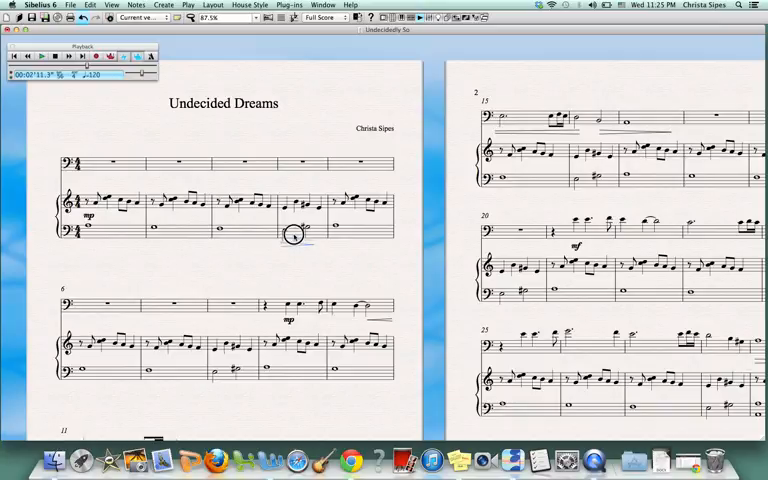